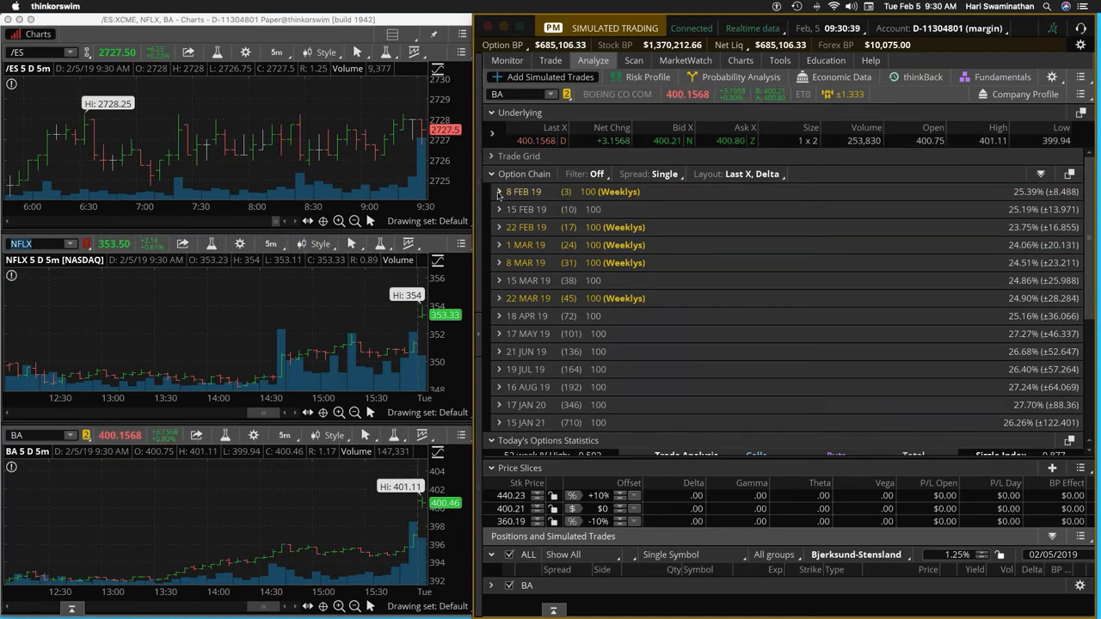
- View the Position Statement showing +5 BA Feb 8 402.5 weekly calls with $190 open gain
left_click(499, 191)
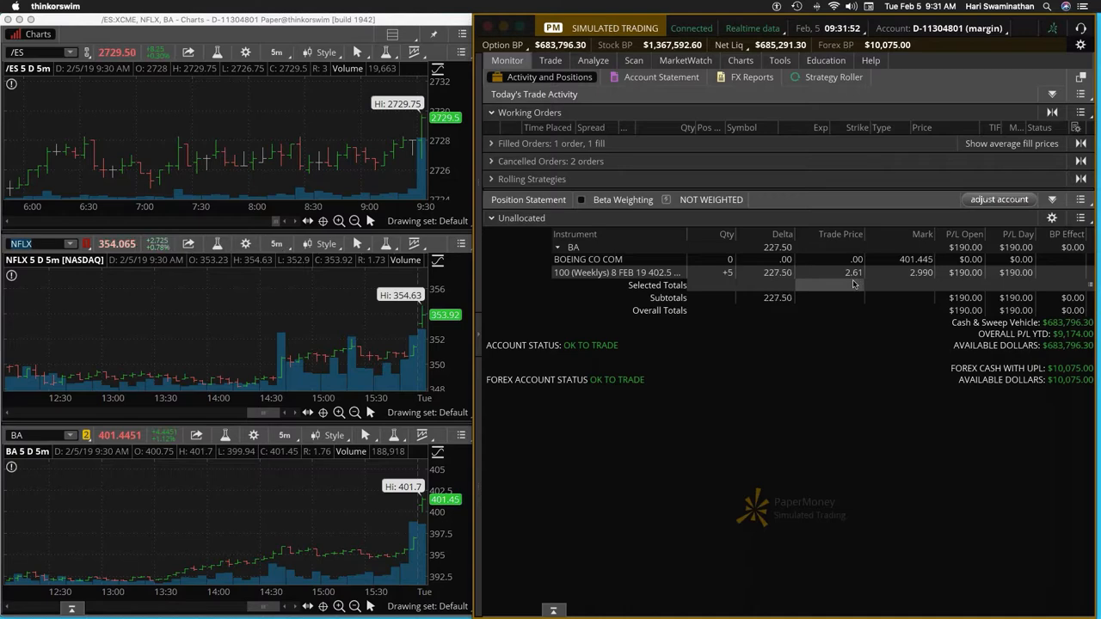
left_click(684, 60)
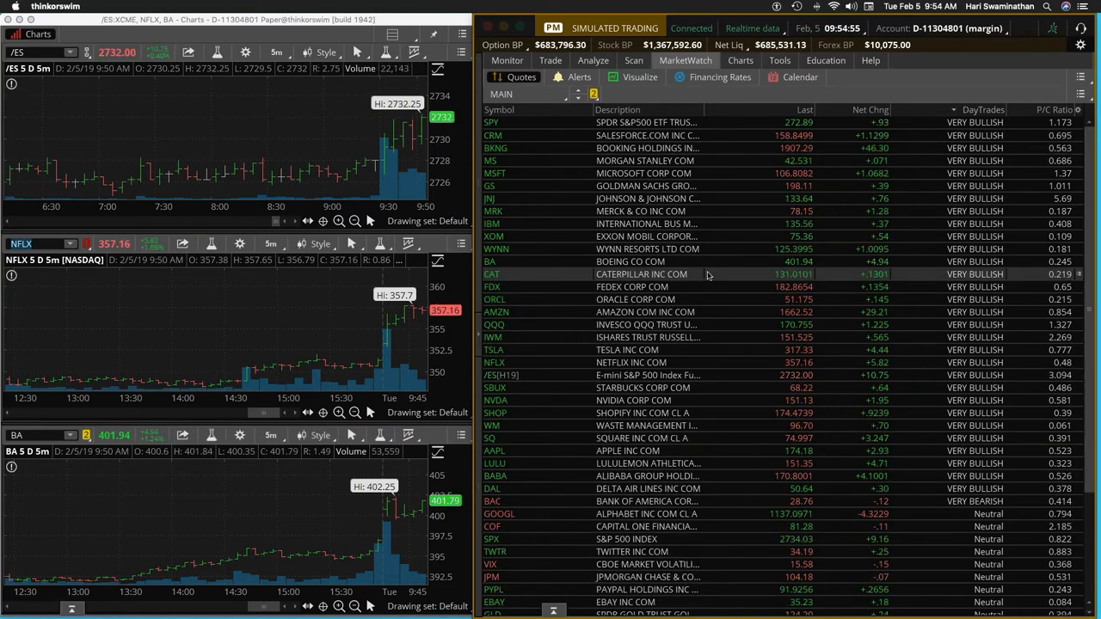
left_click(506, 60)
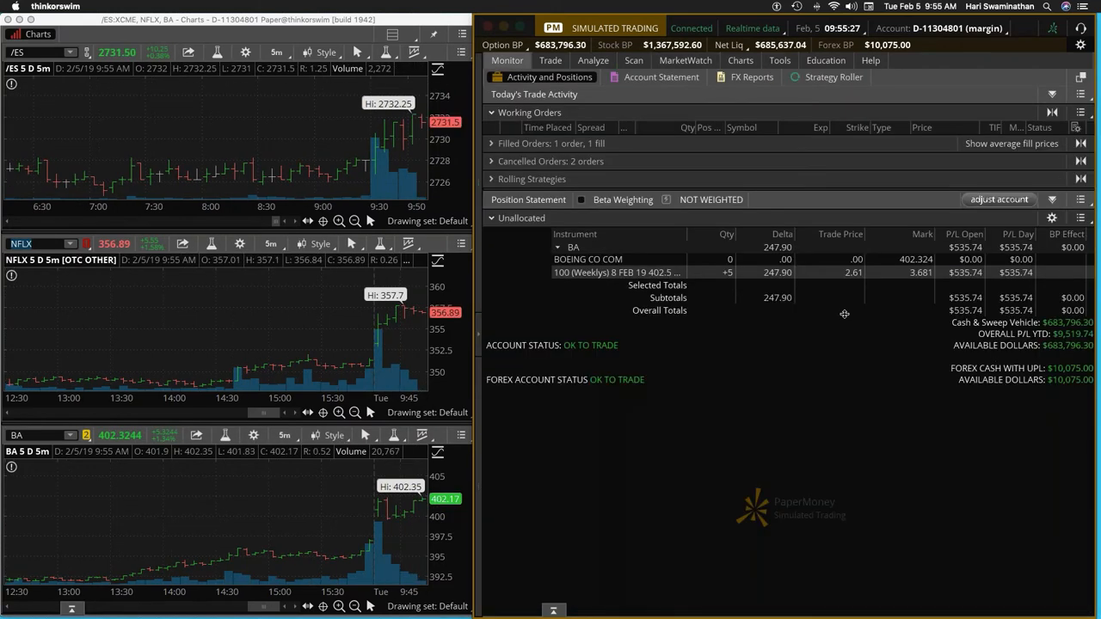